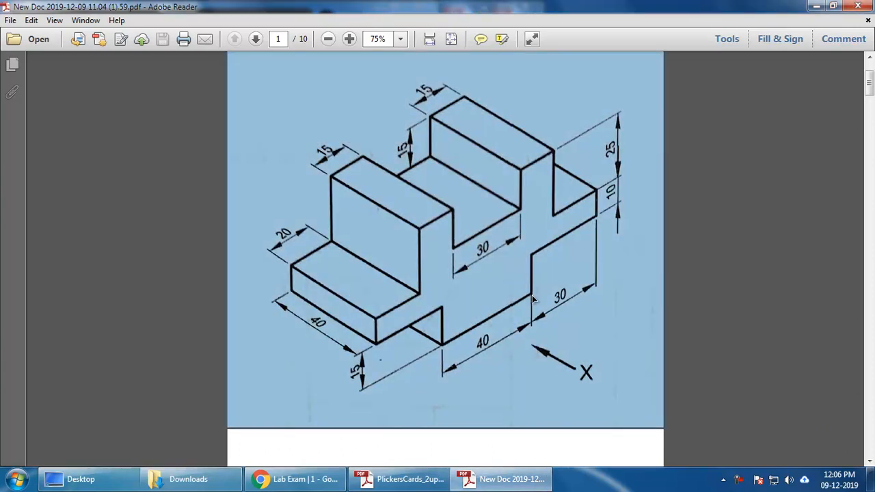
Page through the exercise PDF to the last drawing, the R20 rounded bracket with a Ø20 hole
scroll(down, 3)
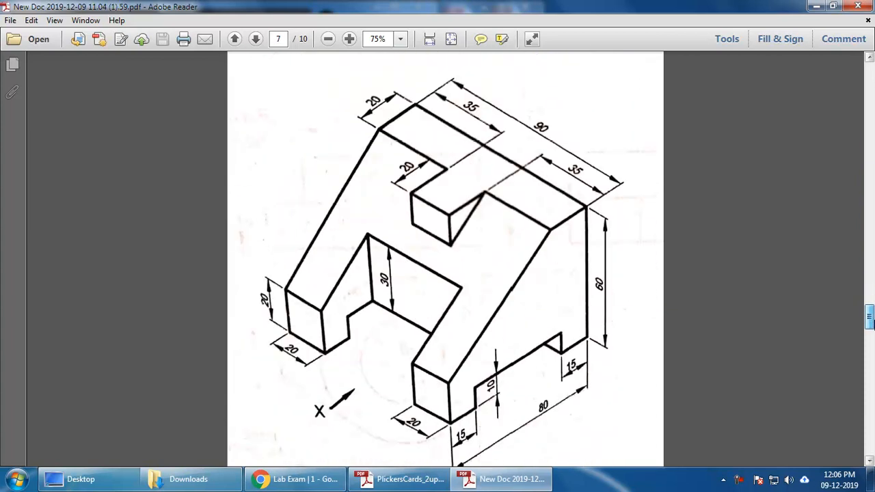
click(255, 39)
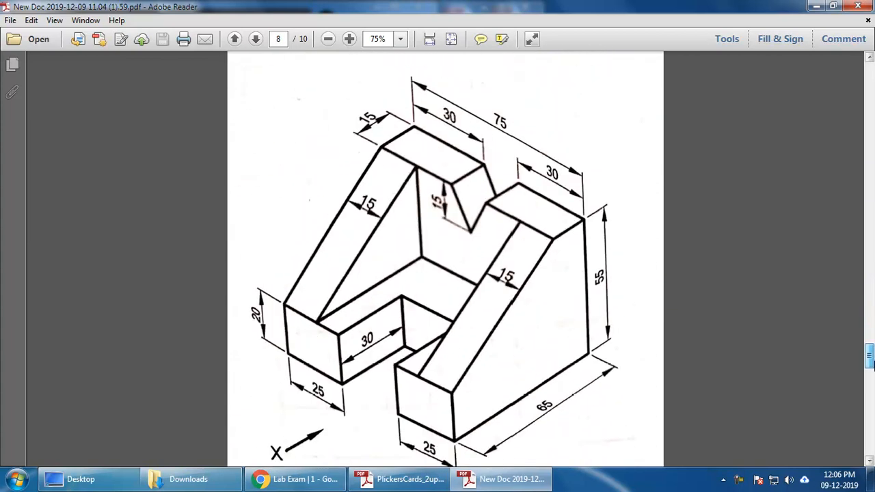
scroll(down, 3)
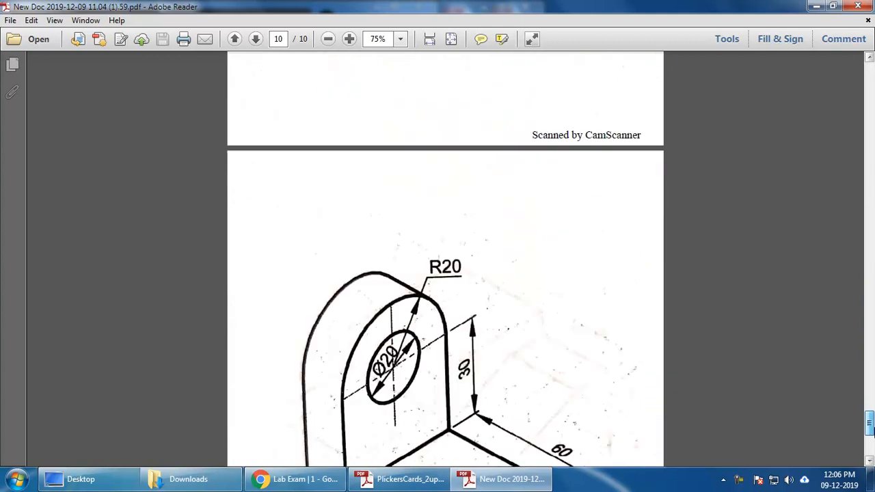
scroll(down, 3)
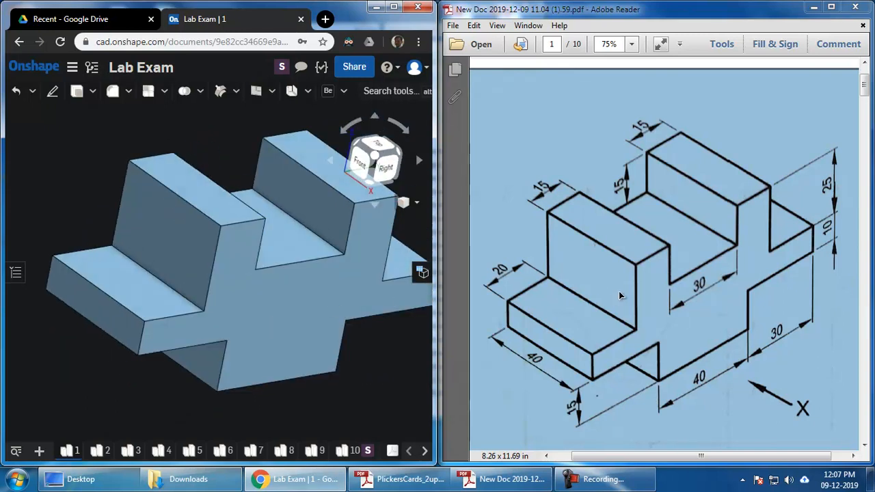
mouse_move(773, 255)
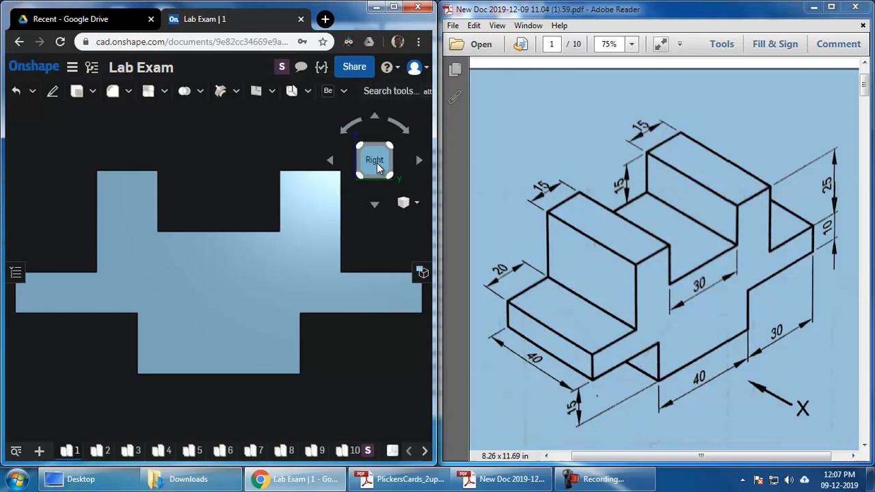
mouse_move(663, 290)
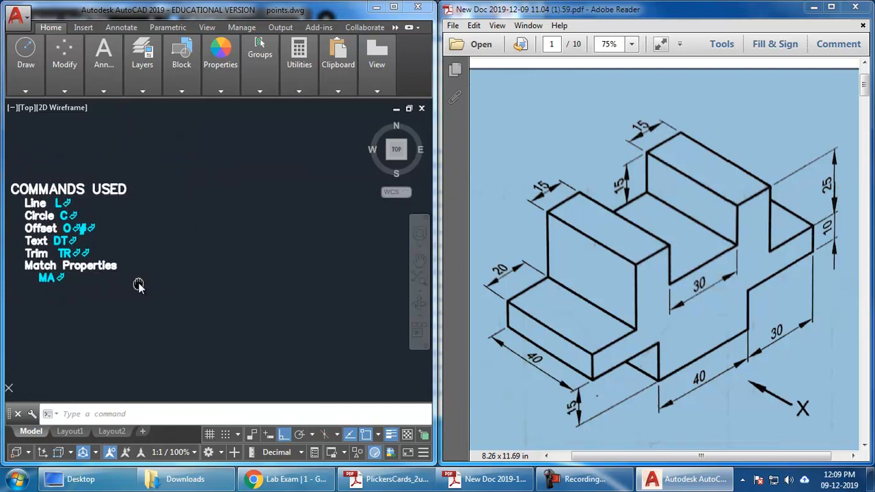
Draw a 40-unit base line and begin the stepped outline with 15 and 3 unit segments
click(141, 280)
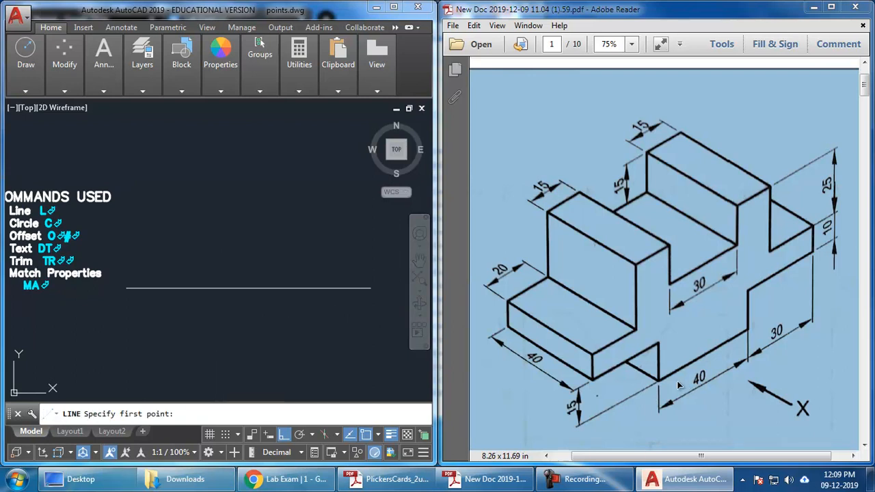
mouse_move(171, 272)
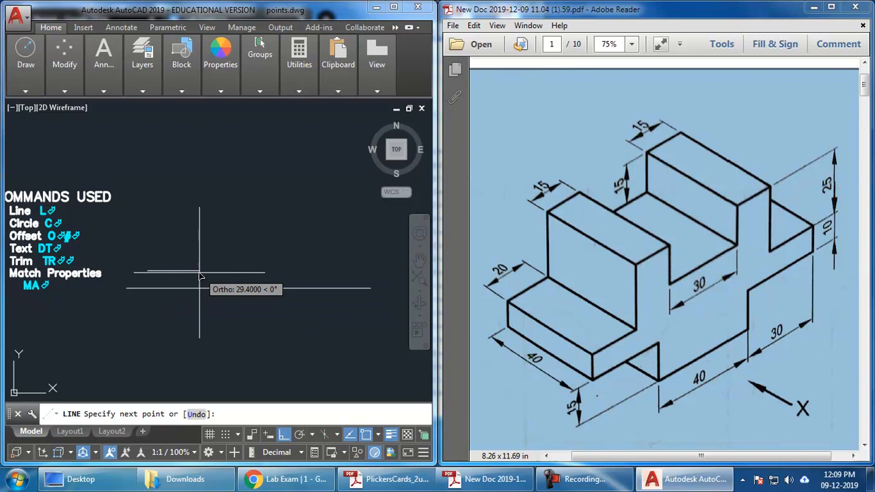
text(40)
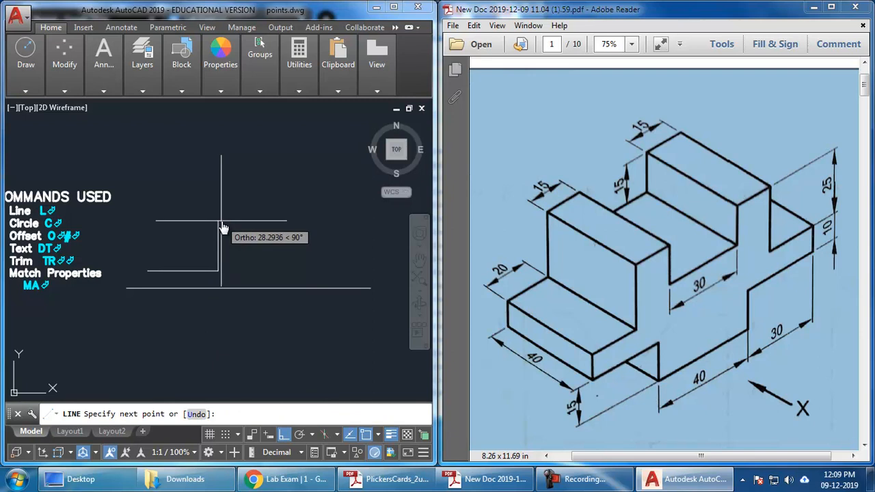
text(15)
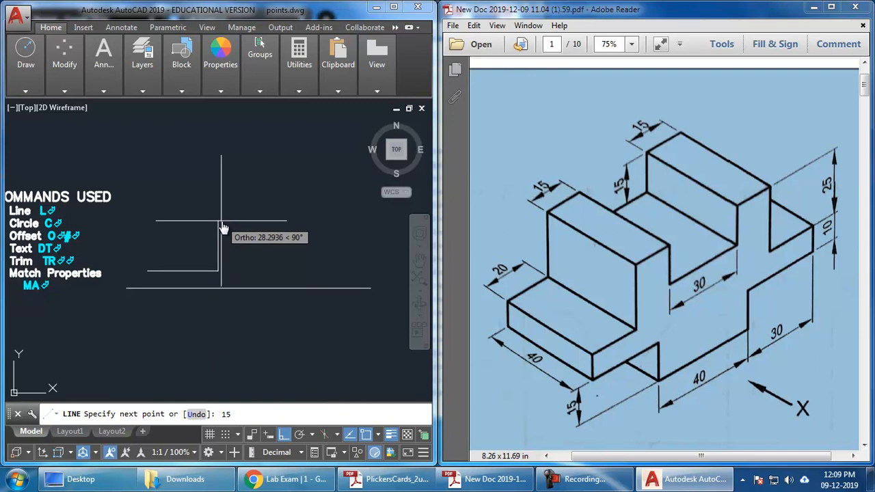
mouse_move(222, 253)
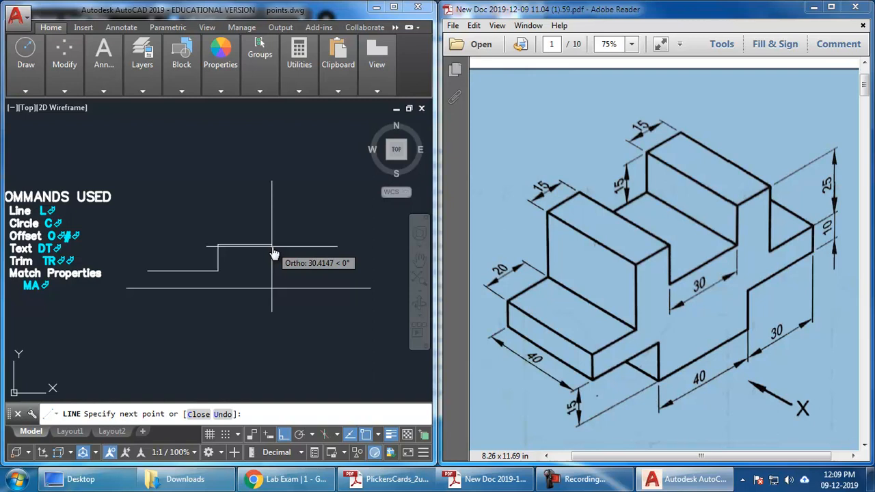
mouse_move(289, 253)
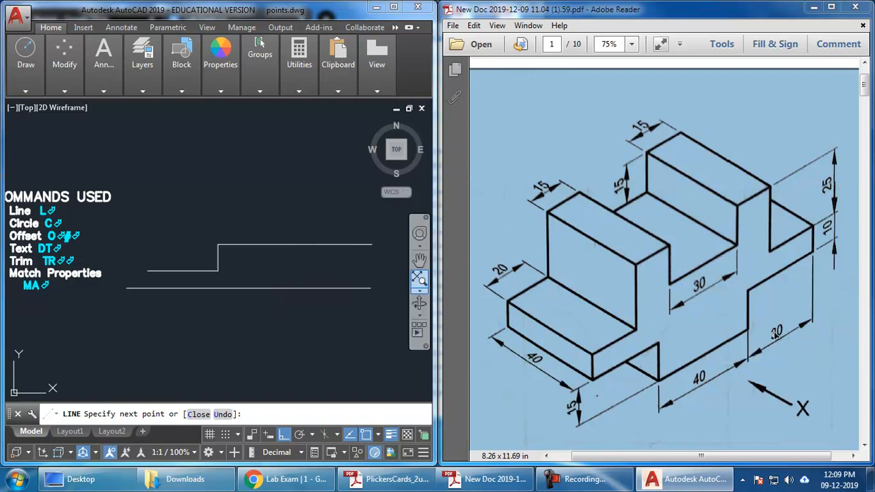
text(3)
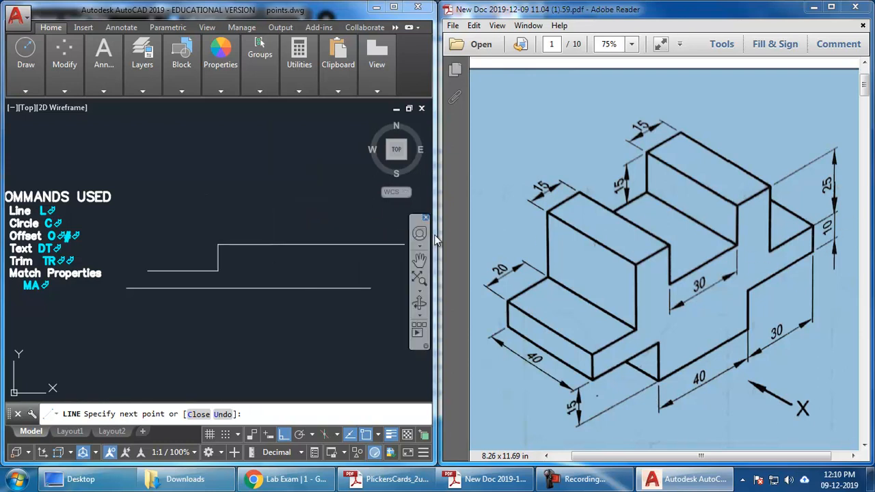
Extend the stepped outline with 10, 25 and 3 unit segments to form the top block
text(10)
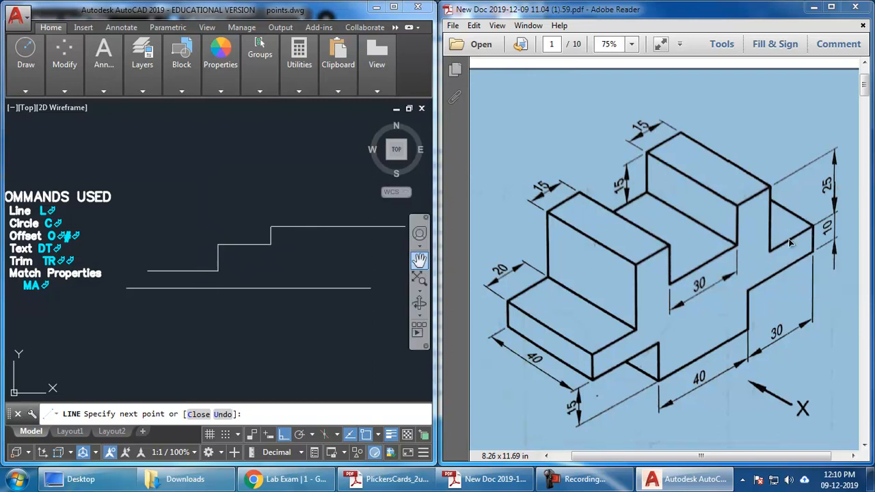
mouse_move(770, 266)
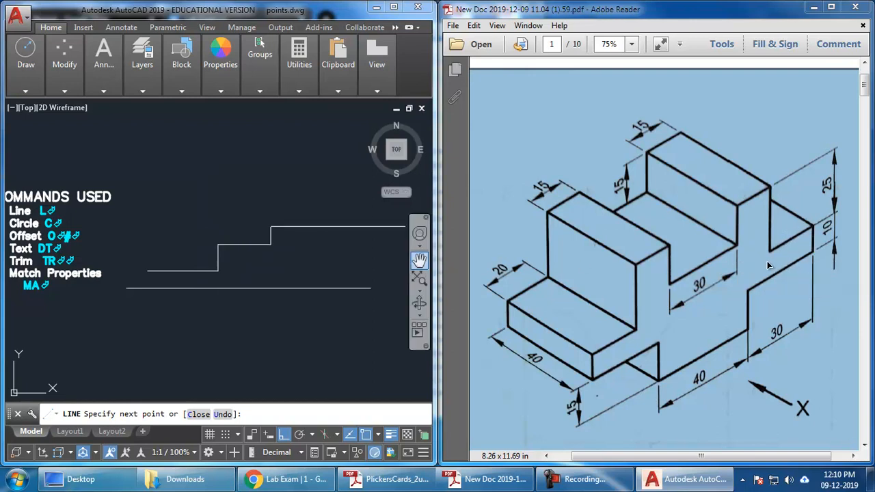
mouse_move(518, 263)
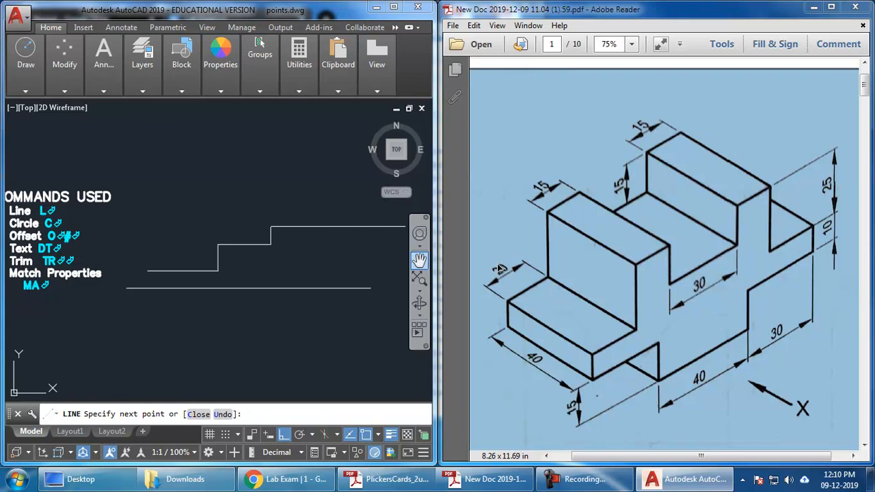
mouse_move(610, 353)
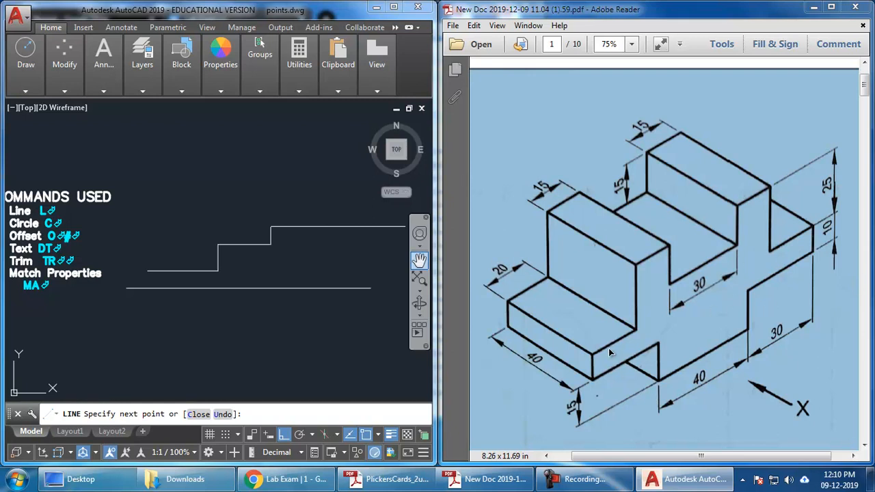
mouse_move(536, 302)
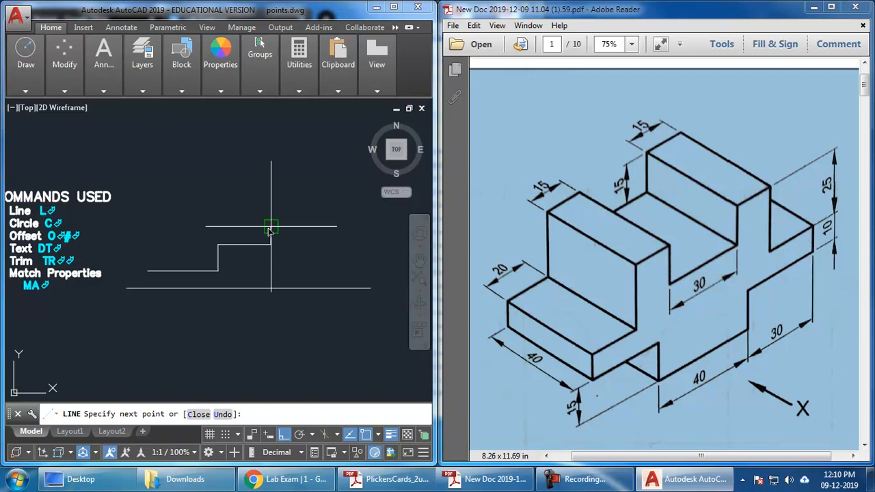
mouse_move(220, 219)
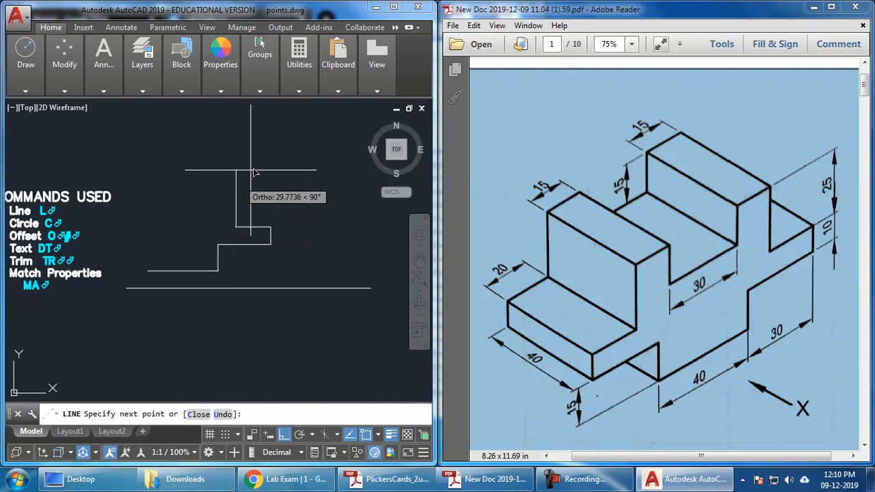
mouse_move(256, 168)
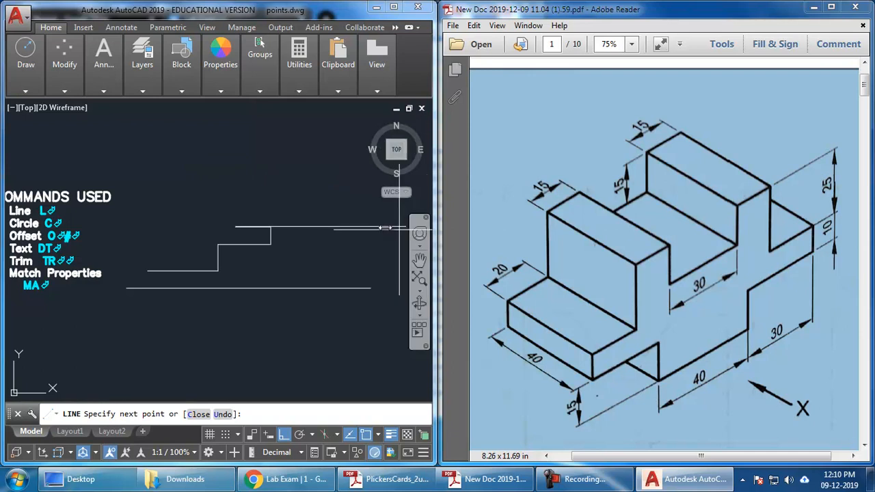
text(25)
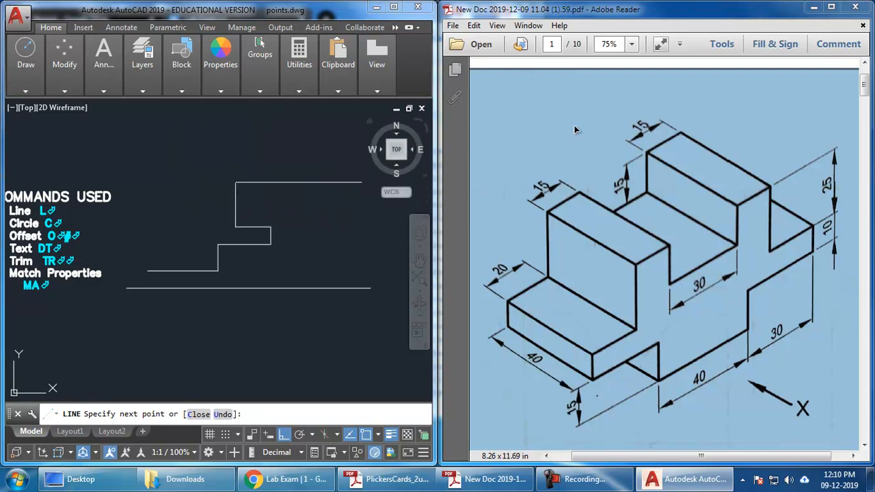
mouse_move(192, 192)
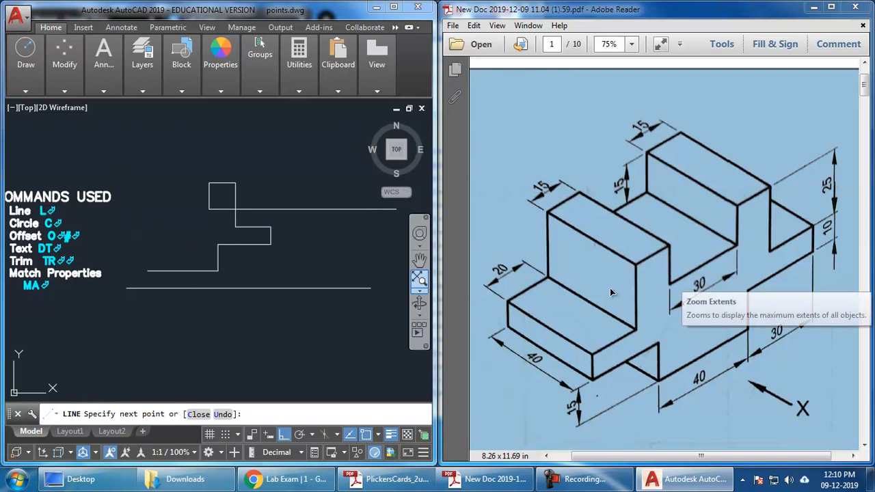
text(3)
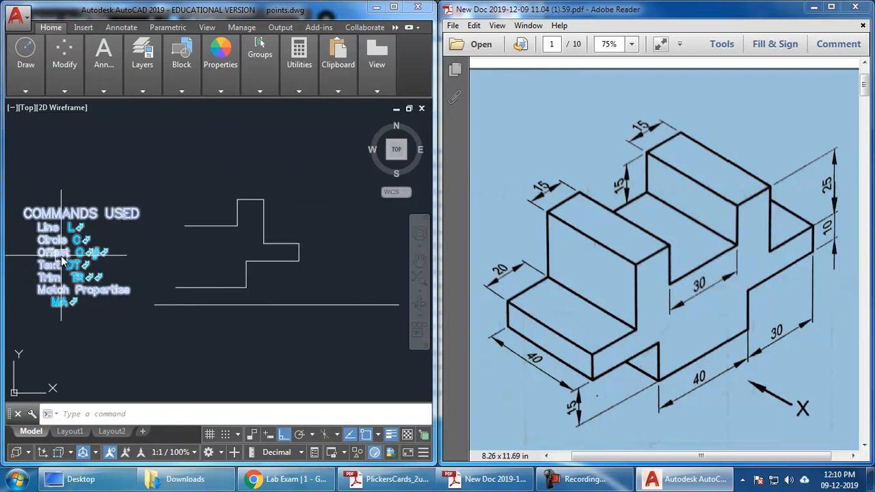
Rename Offset to Mirror in the commands list and start mirroring the selected stepped outline
double_click(82, 259)
text(Mirror MI)
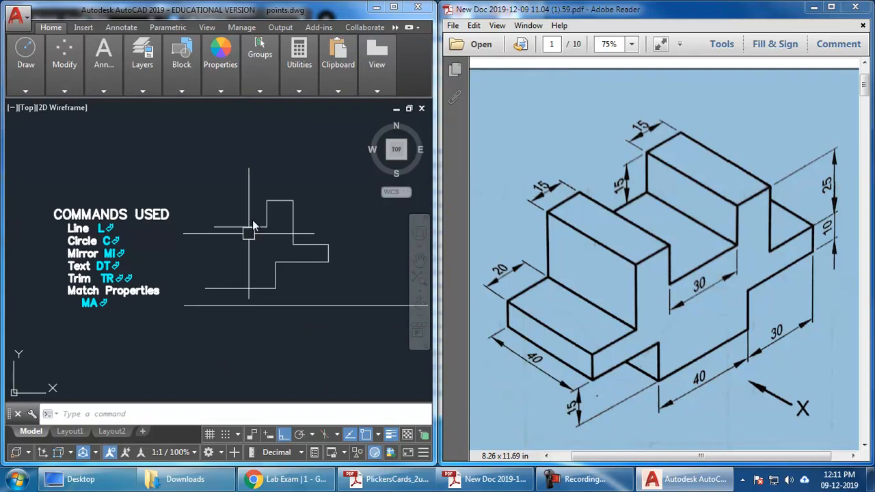
drag(249, 232, 368, 285)
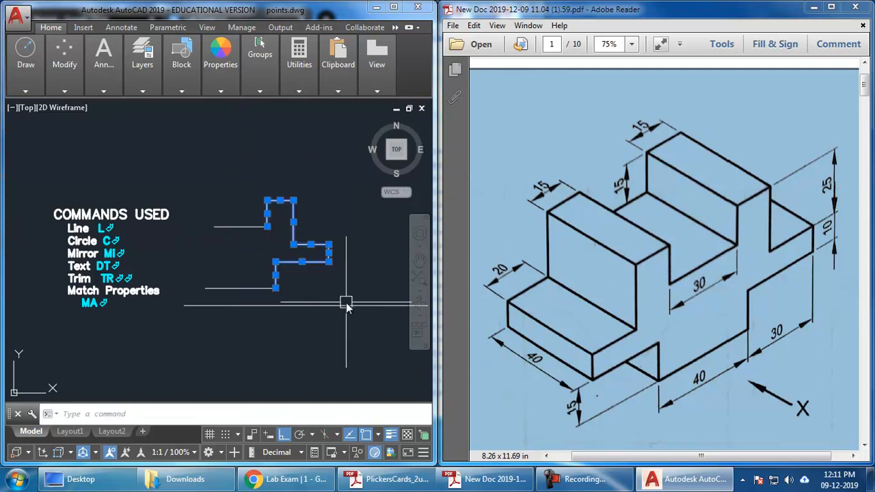
mouse_move(327, 285)
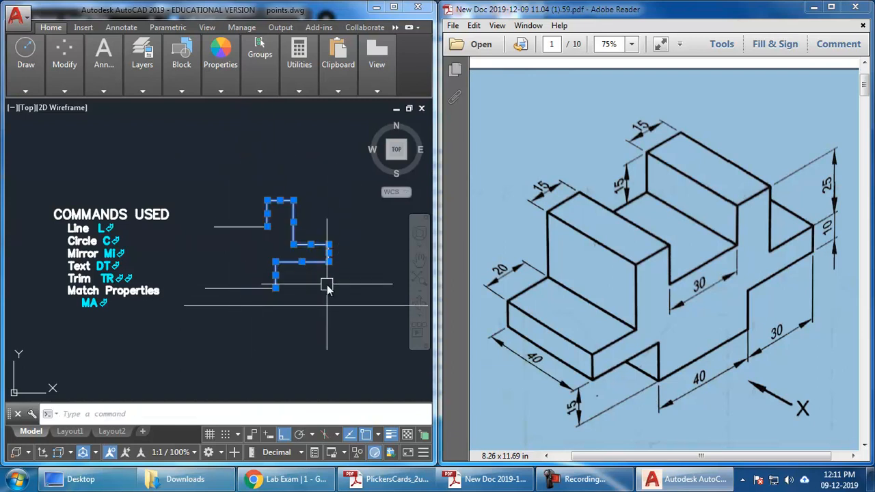
text(MI)
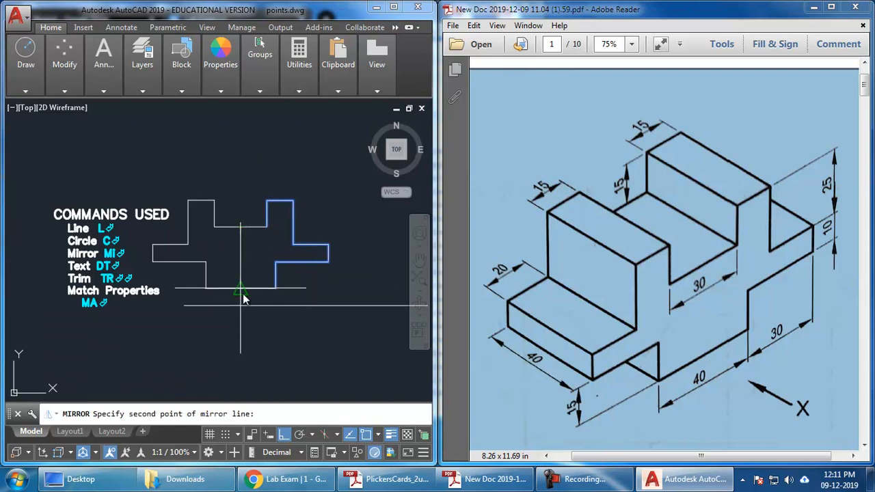
mouse_move(240, 289)
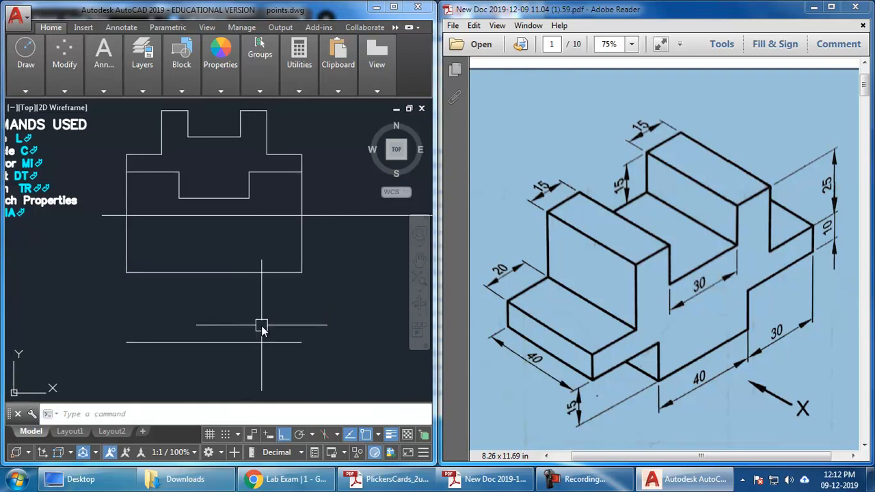
Draw a projection line below the views and offset the lower view's left edge into vertical dividers
click(126, 341)
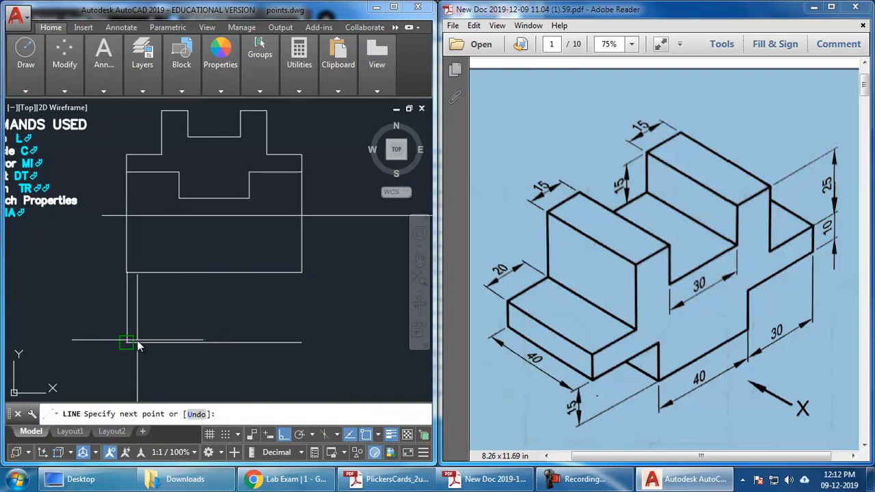
click(289, 347)
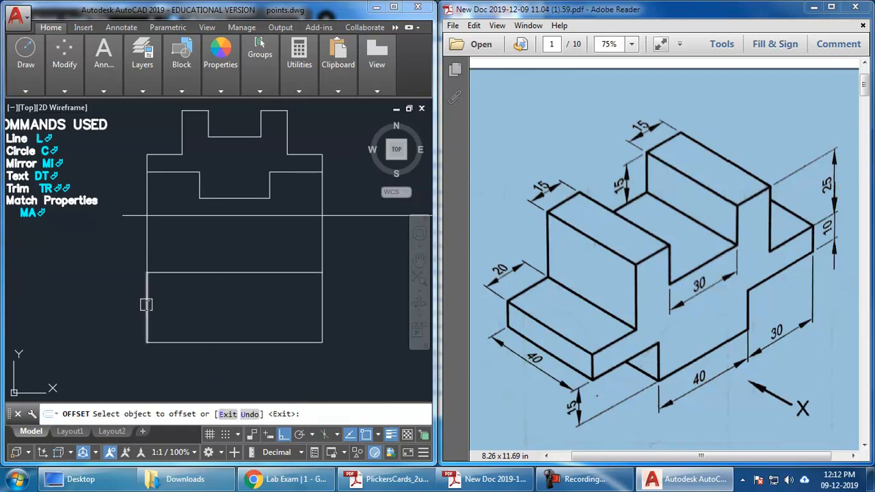
click(147, 304)
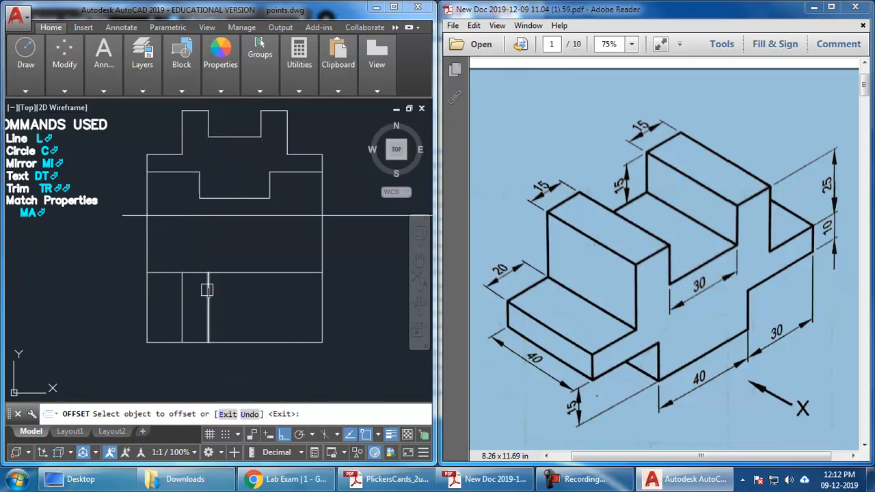
click(207, 290)
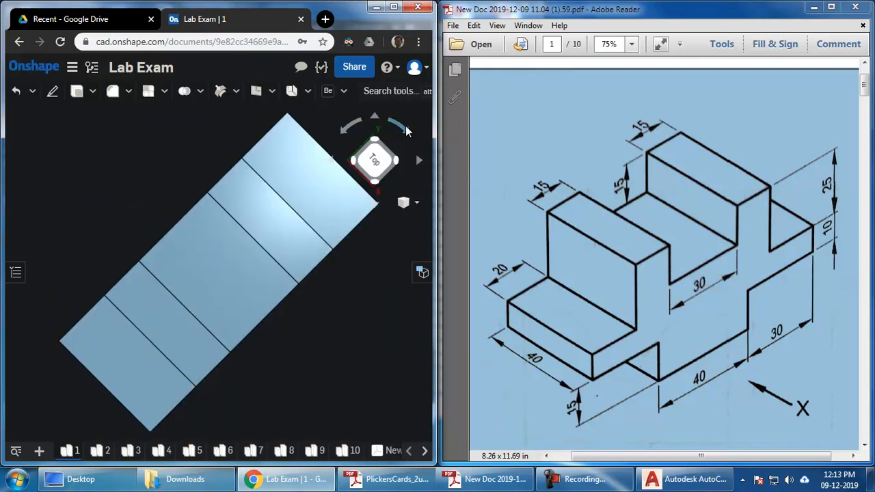
Rotate the Onshape top view of the block with the view cube arrows
click(374, 160)
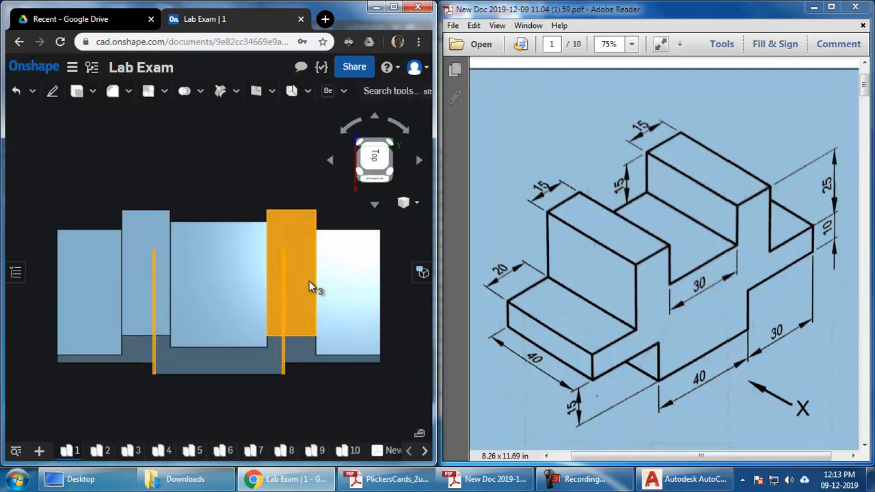
drag(307, 288, 375, 161)
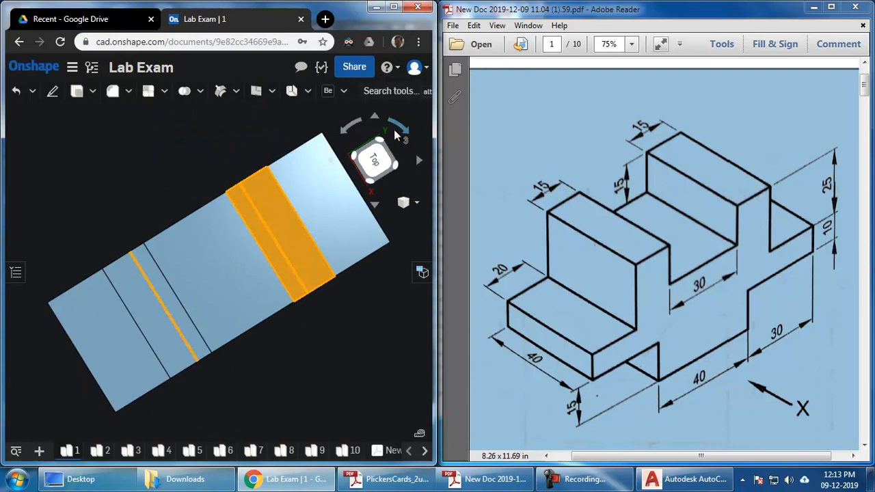
click(684, 479)
text(o)
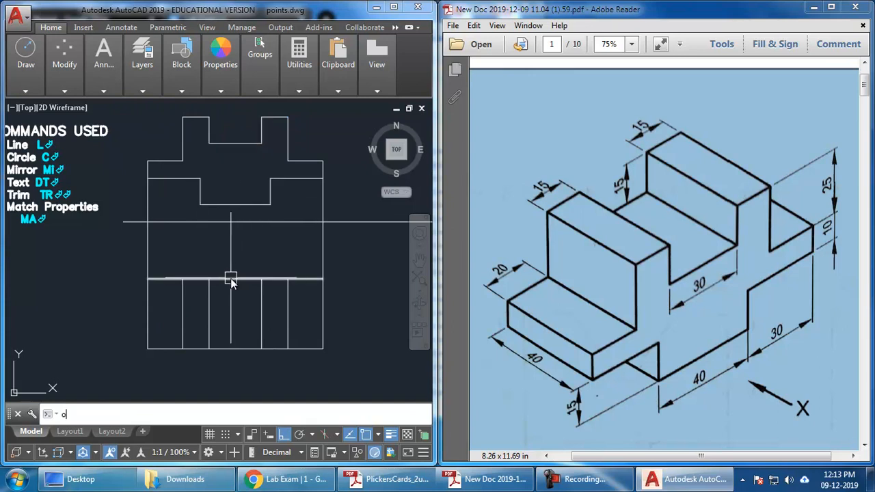
Offset a horizontal line across the lower view, picking a point for the distance
key(enter)
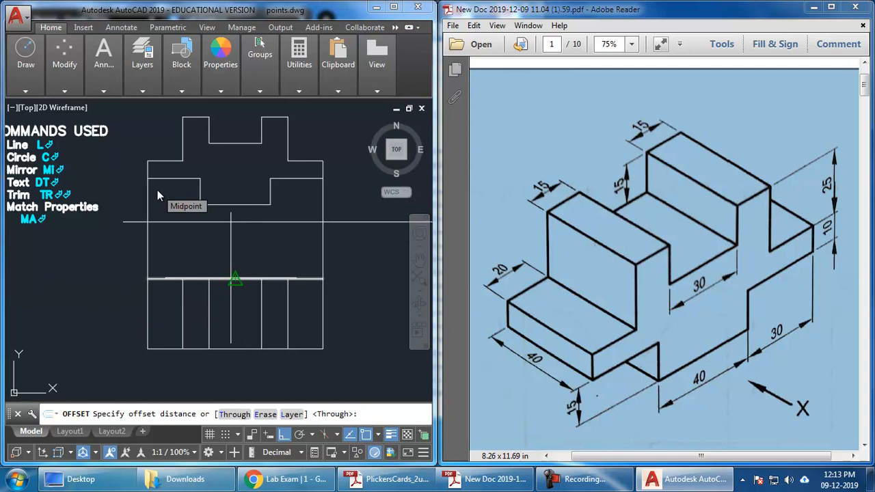
click(235, 279)
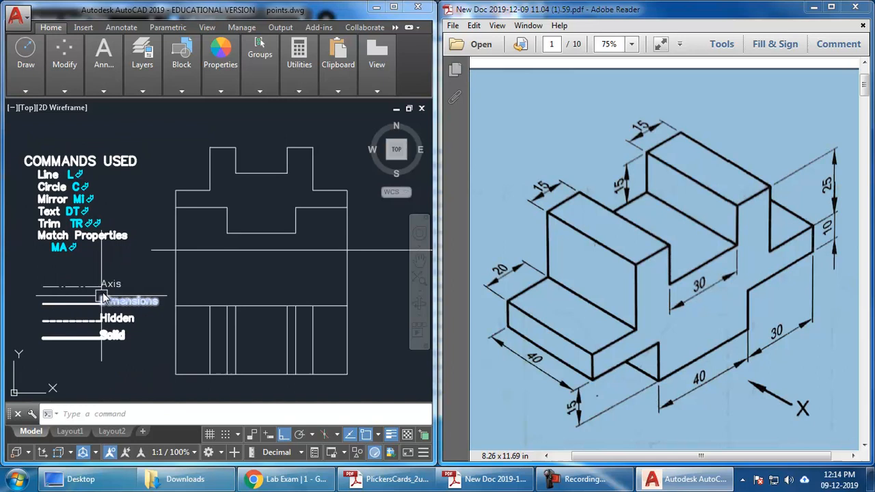
mouse_move(145, 346)
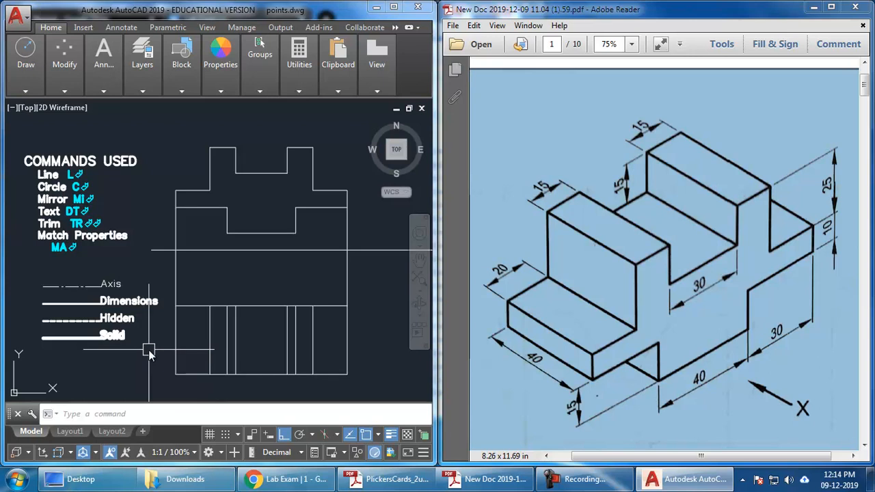
Apply solid and hidden linetypes to the views with MATCHPROP
text(m)
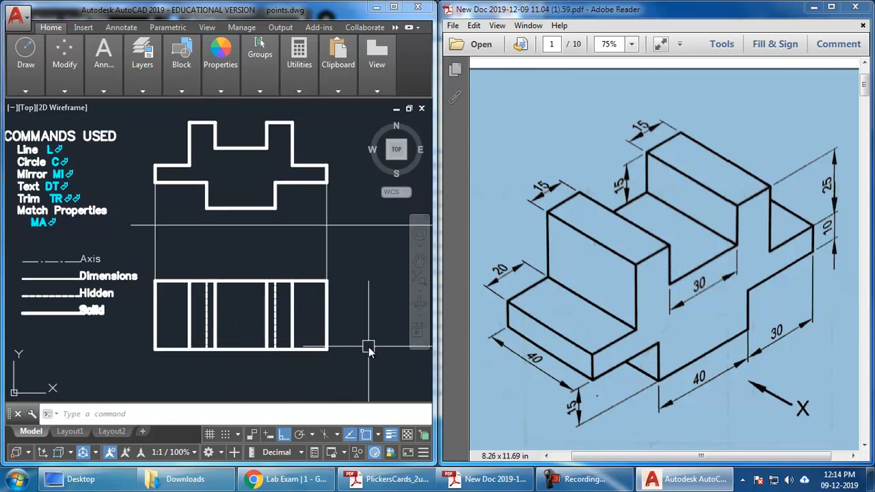
drag(369, 348, 339, 318)
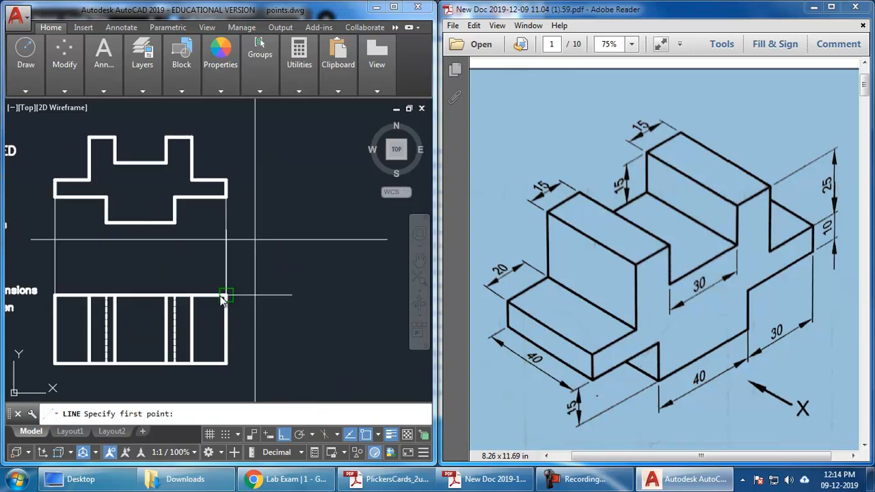
Draw a projection line and a circle at its intersection, then window-select the circle for trimming
click(226, 295)
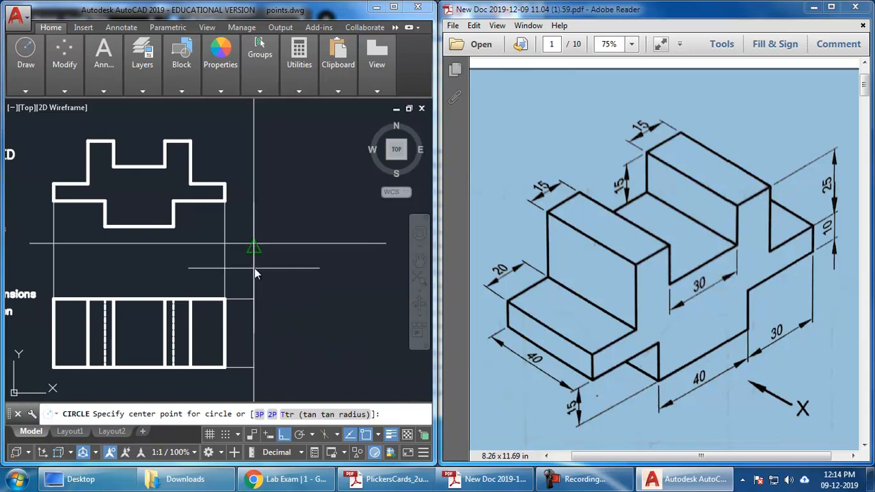
click(253, 246)
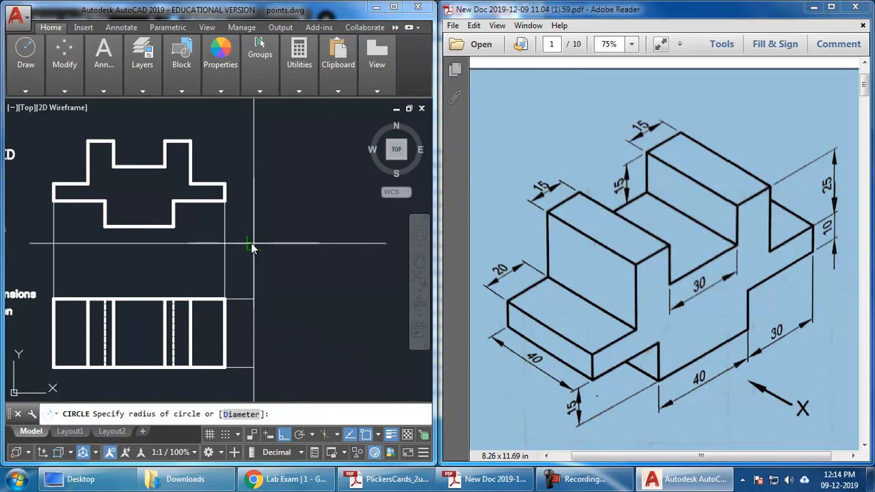
click(253, 246)
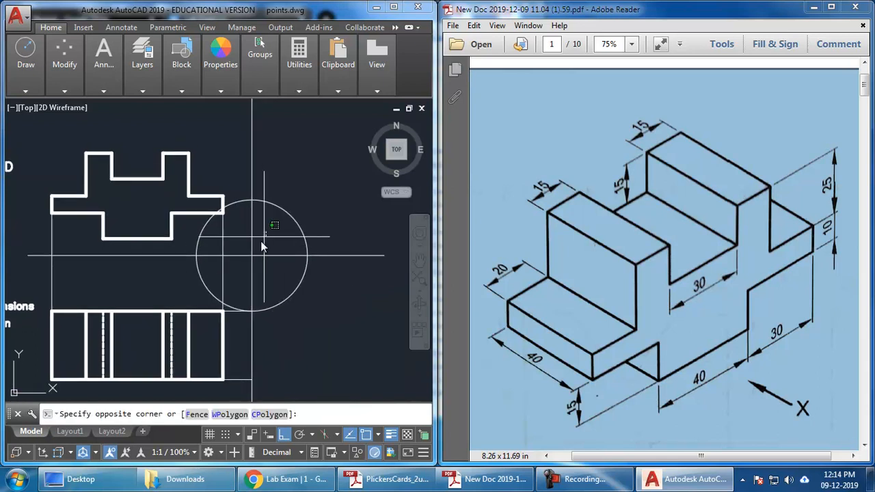
click(246, 222)
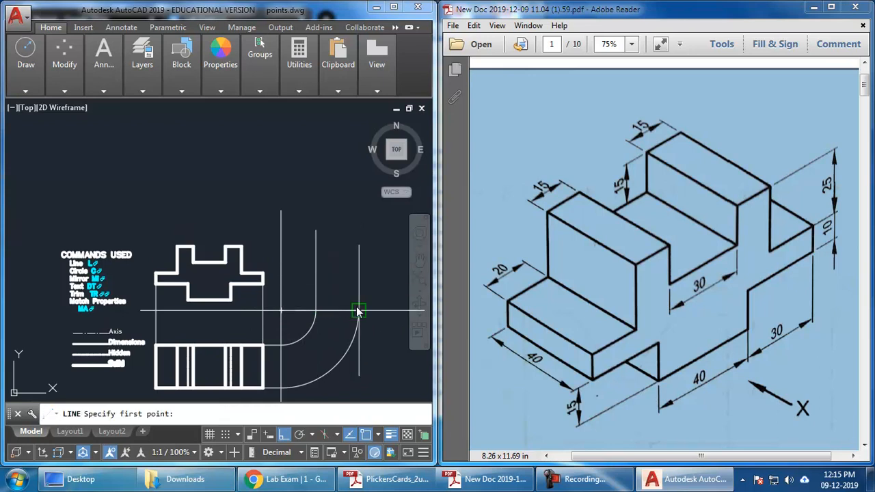
mouse_move(243, 246)
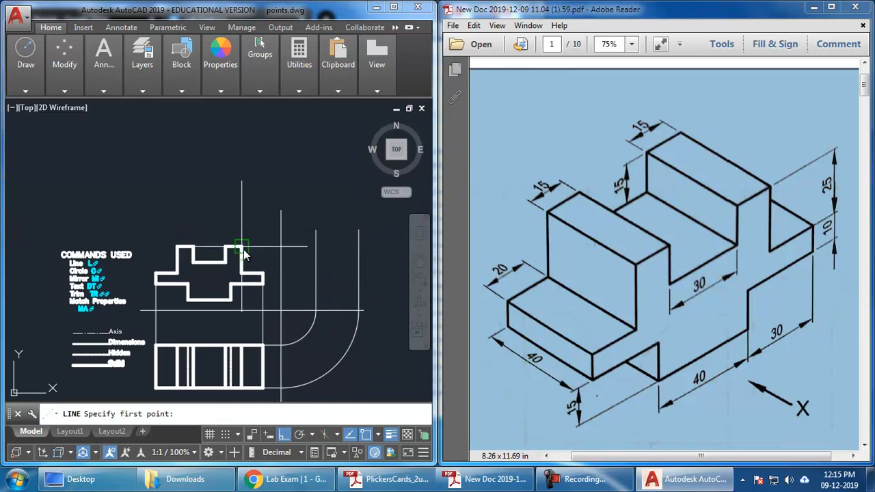
Project horizontal lines from the top view corners across into the side-view area
click(243, 247)
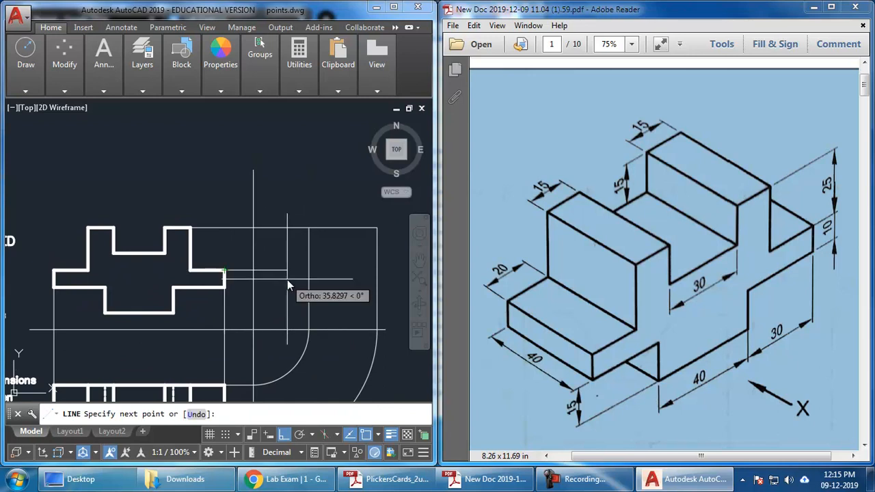
click(378, 269)
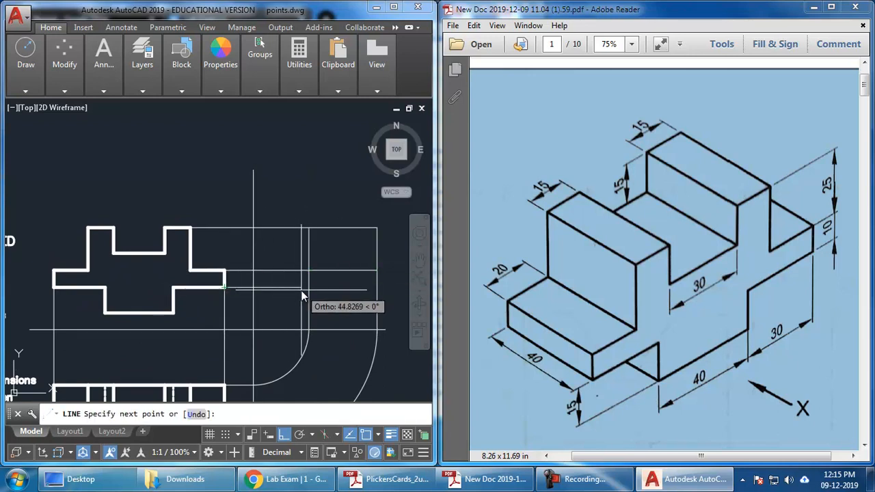
mouse_move(308, 329)
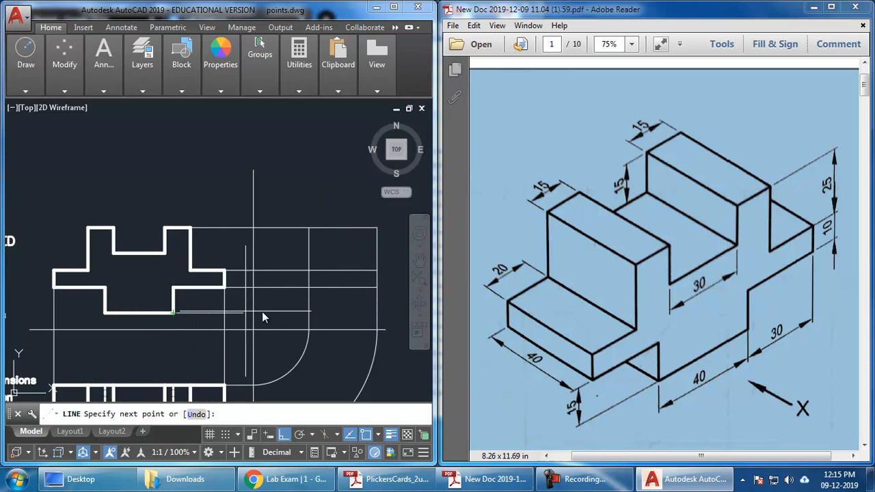
click(377, 313)
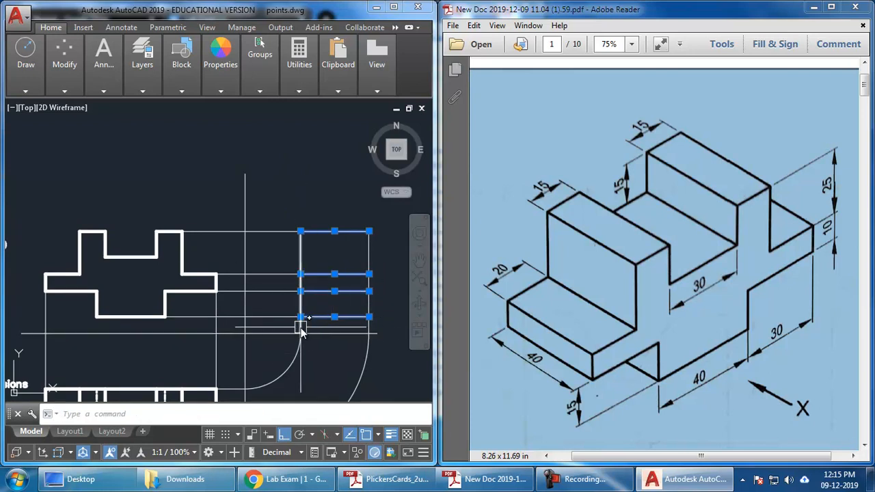
text(TR)
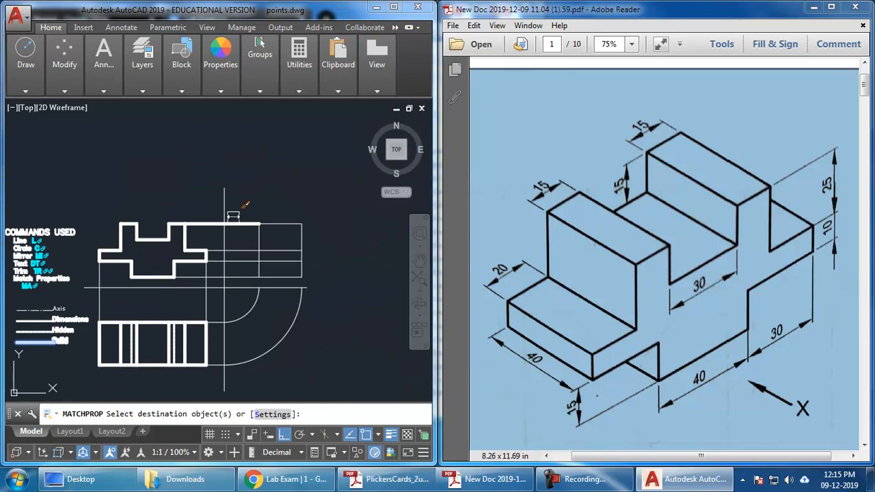
Give one side-view edge the thick solid line style using MATCHPROP
click(249, 286)
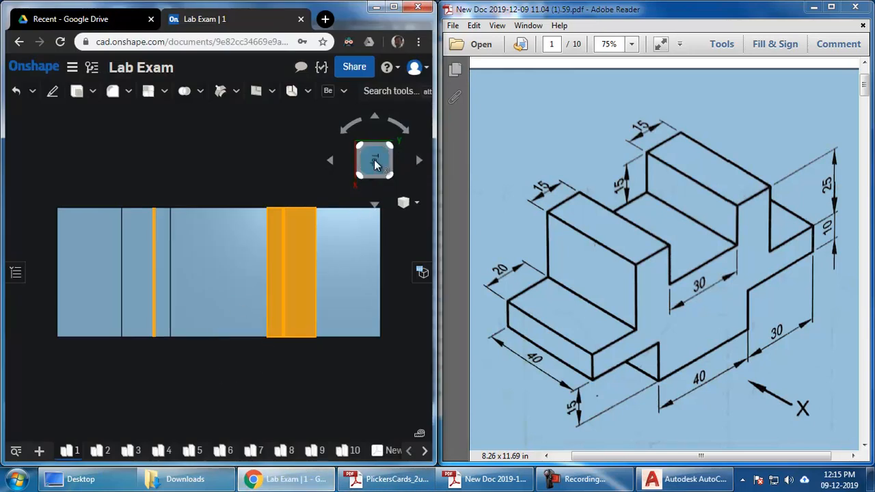
Orbit the Onshape stepped block from Top to an isometric view and clear the marked faces
drag(374, 161, 349, 315)
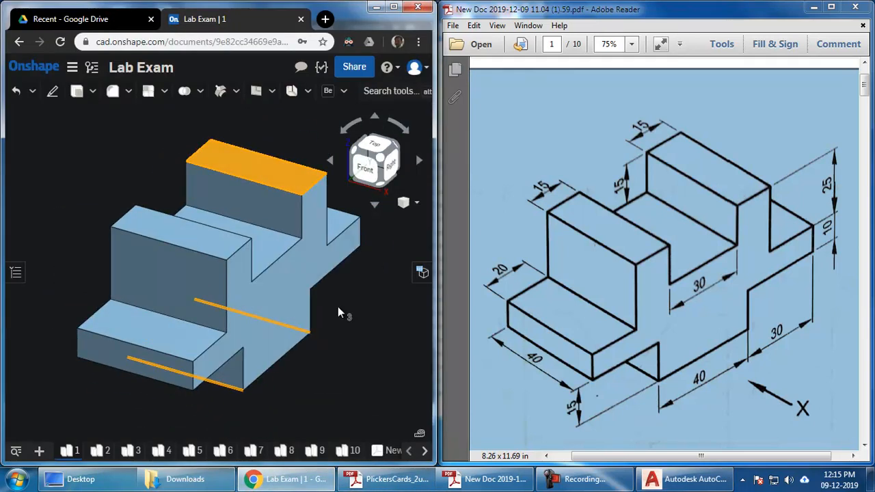
click(211, 226)
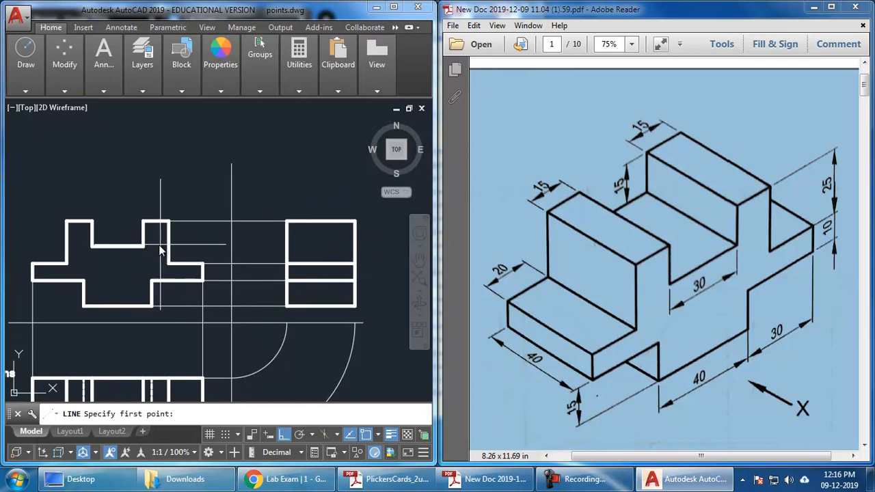
Project a top-view step corner into the side view as a line and give it the thick solid style
click(160, 247)
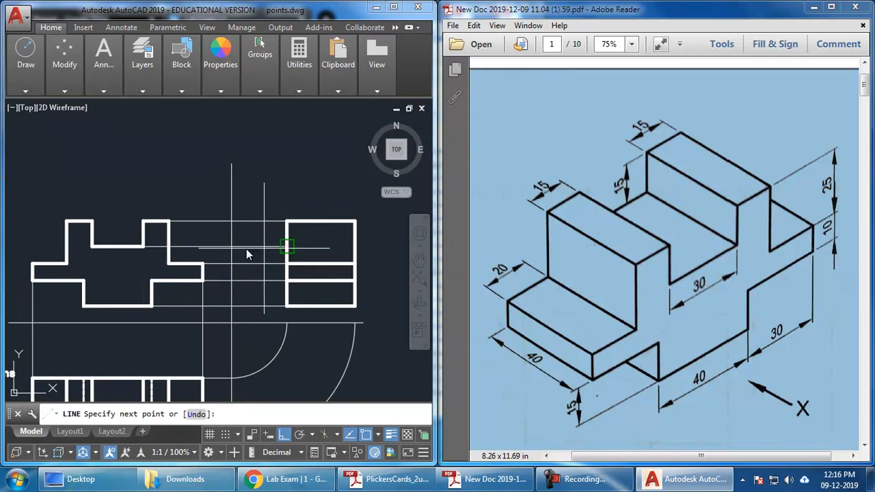
click(355, 247)
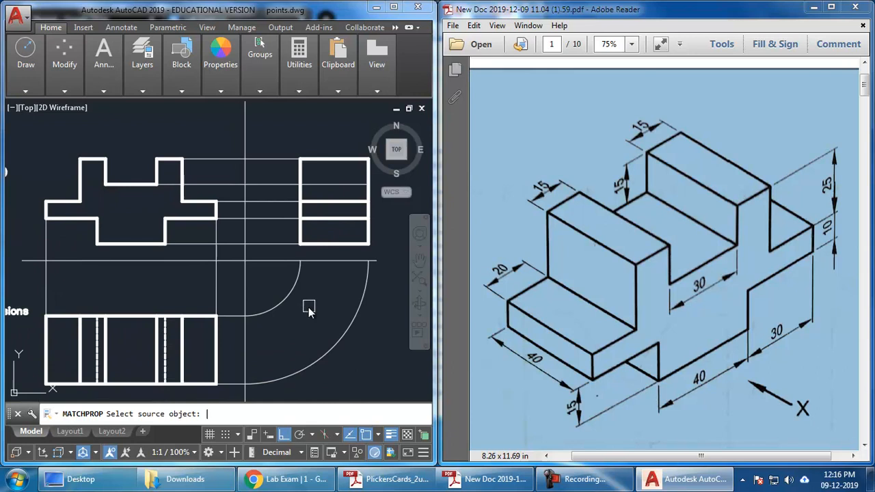
click(342, 185)
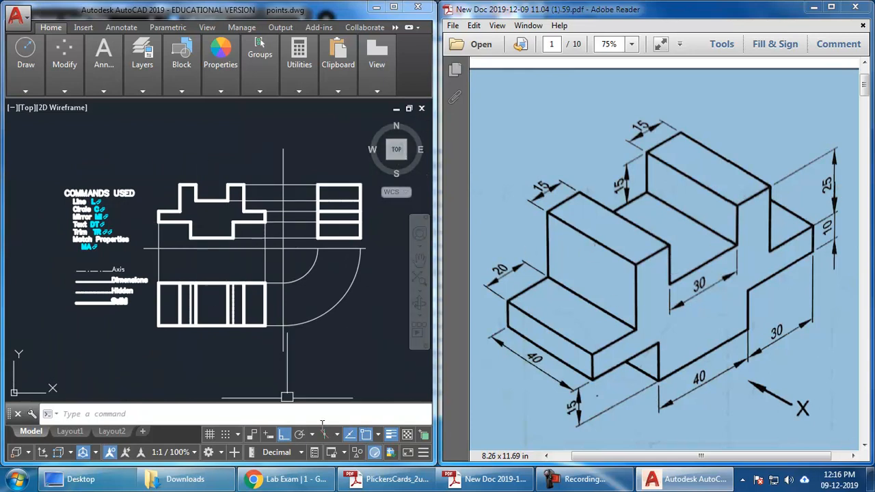
click(285, 479)
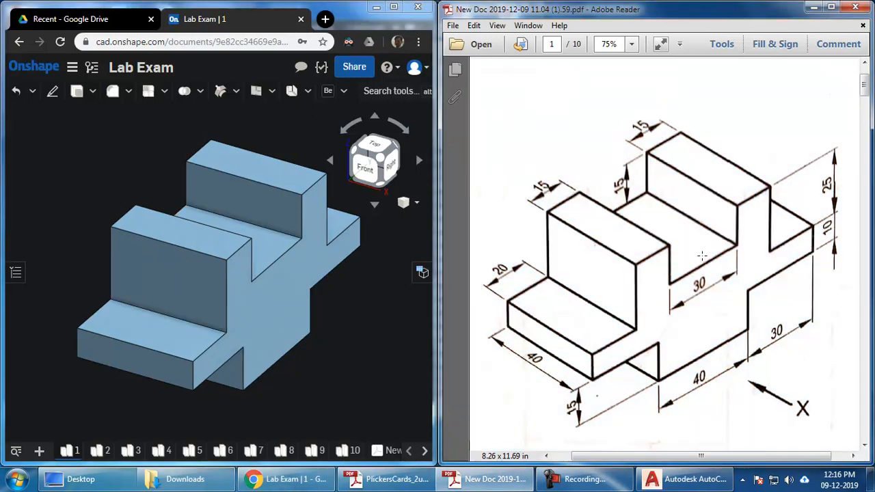
mouse_move(284, 337)
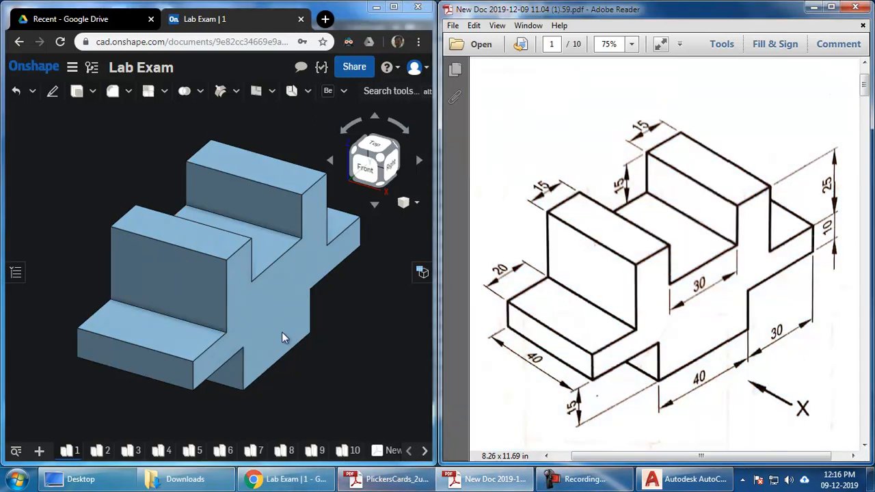